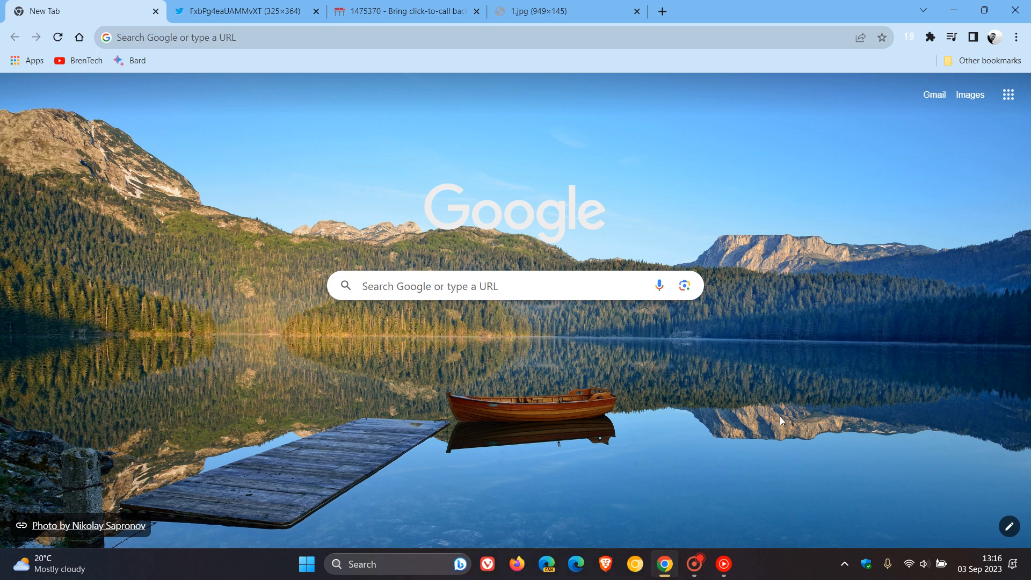
{"action": "mouse_move", "coordinate": [810, 244]}
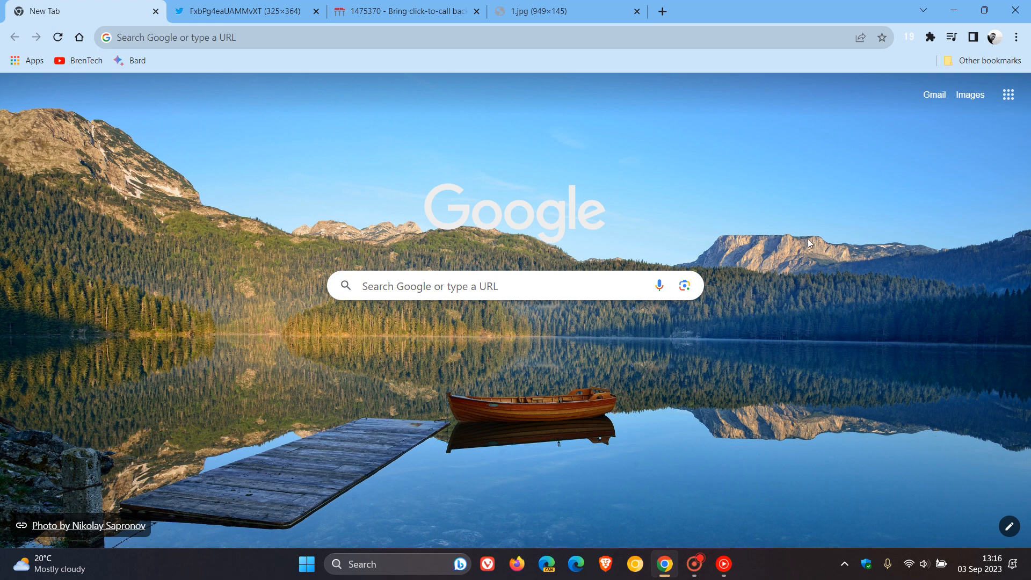
{"action": "mouse_move", "coordinate": [664, 345]}
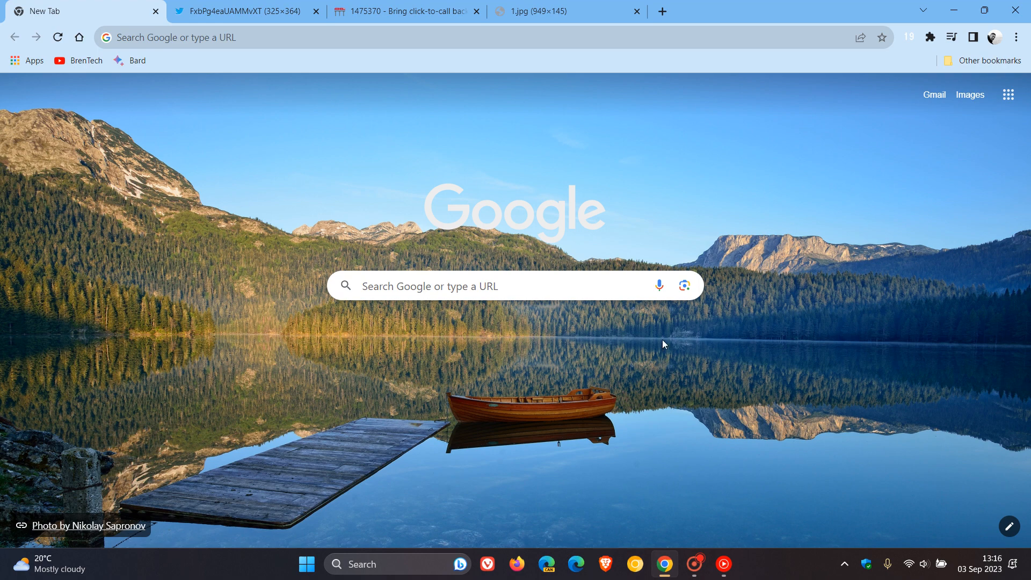
Switch to the pbs.twimg.com tab showing the click-to-call device picker screenshot.
{"action": "left_click", "coordinate": [247, 10]}
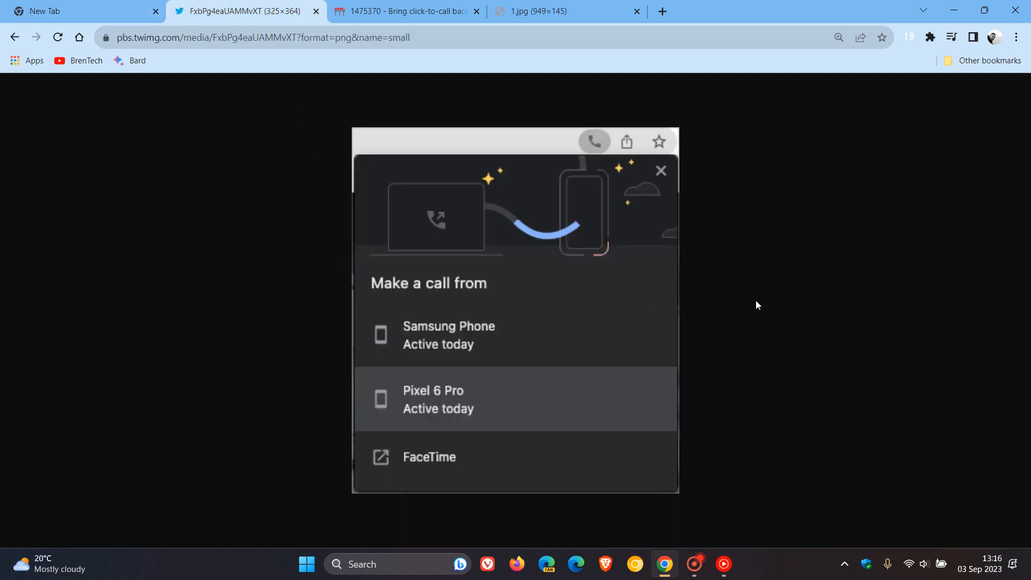
{"action": "mouse_move", "coordinate": [760, 300]}
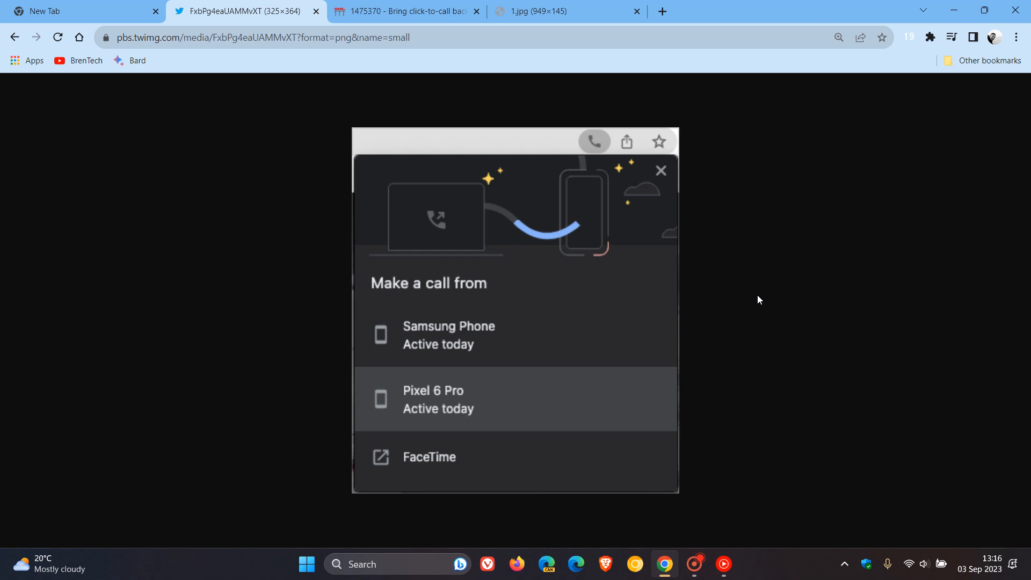
{"action": "mouse_move", "coordinate": [598, 303]}
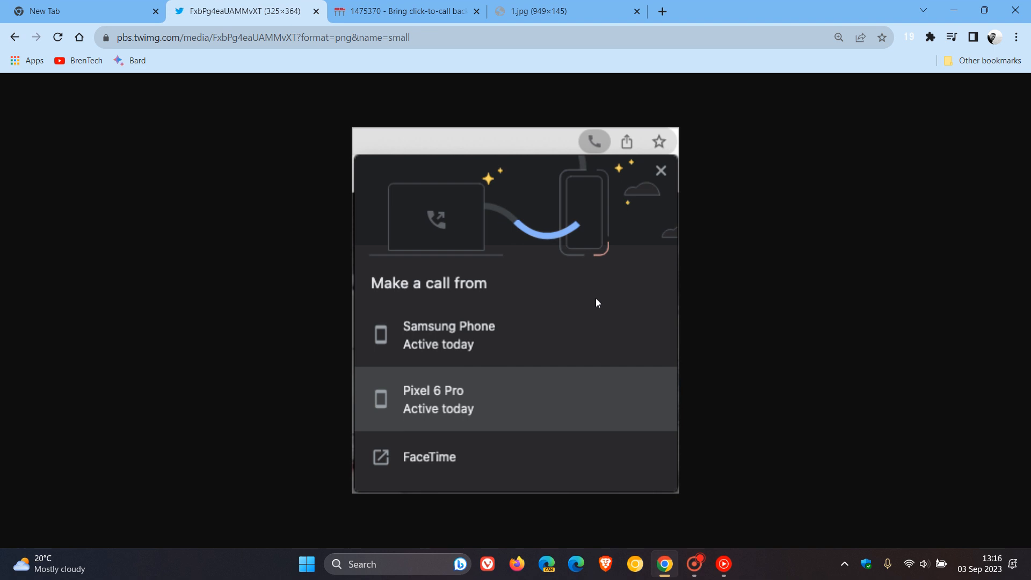
{"action": "mouse_move", "coordinate": [759, 264]}
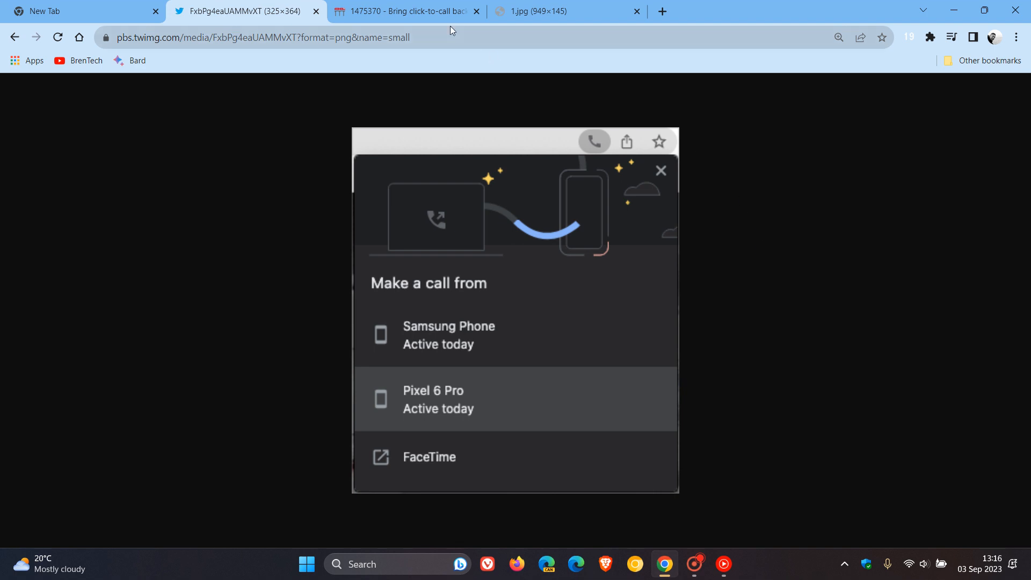
Switch to the Chromium issue 1475370 tab and scroll down to its user comments.
{"action": "left_click", "coordinate": [412, 10]}
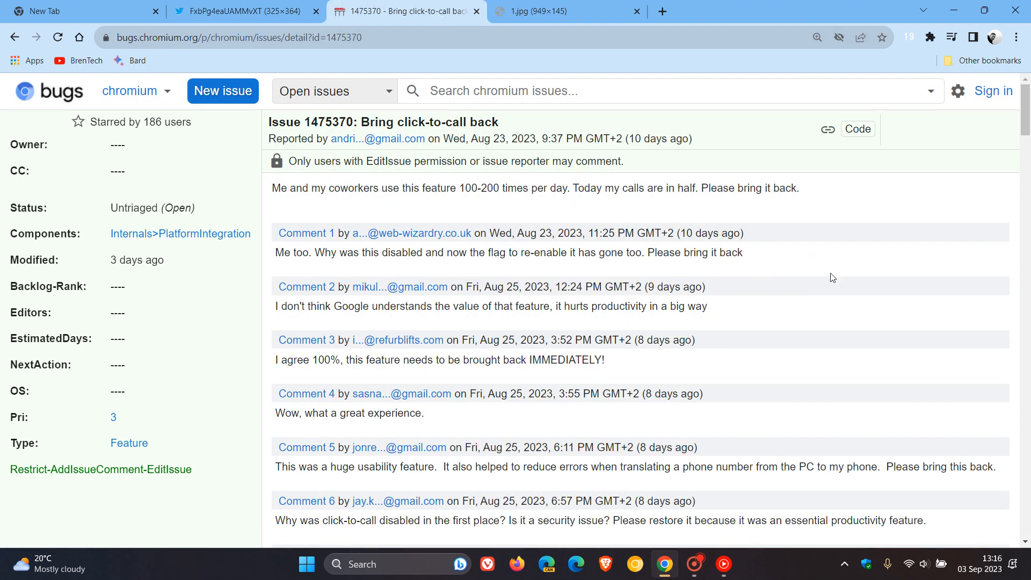
{"action": "mouse_move", "coordinate": [543, 124]}
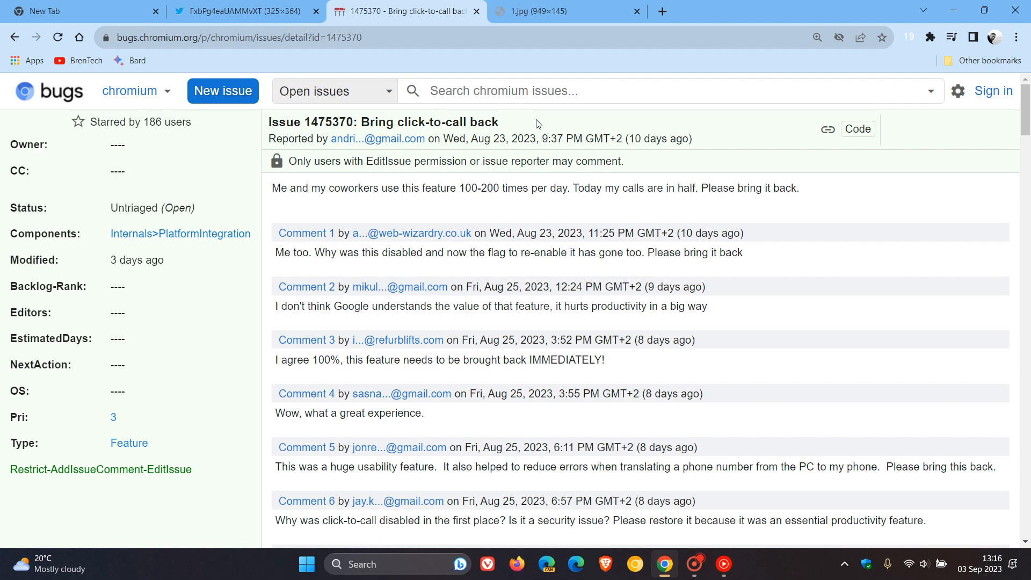
{"action": "scroll", "scroll_direction": "down", "scroll_amount": 3}
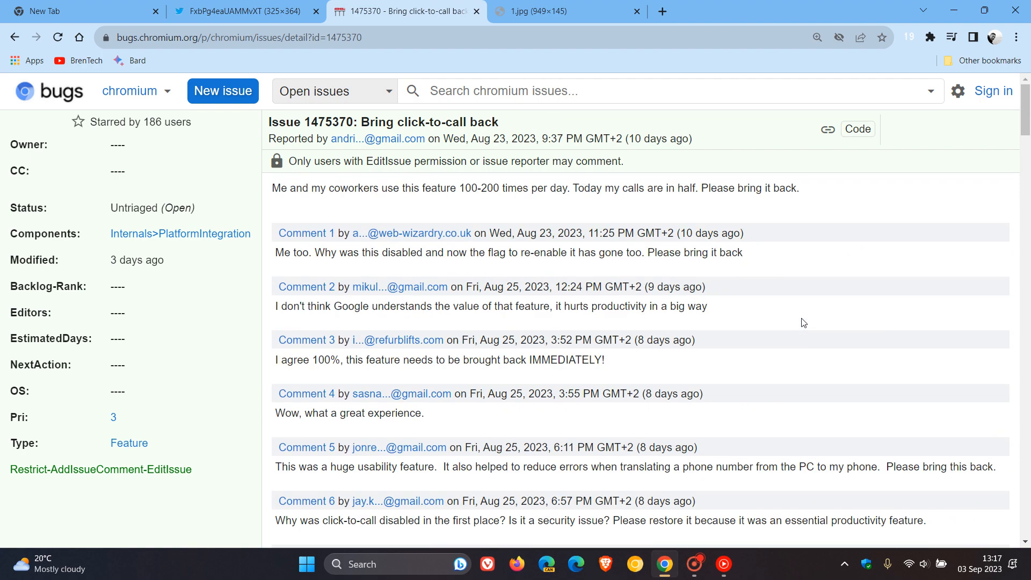
{"action": "mouse_move", "coordinate": [799, 307]}
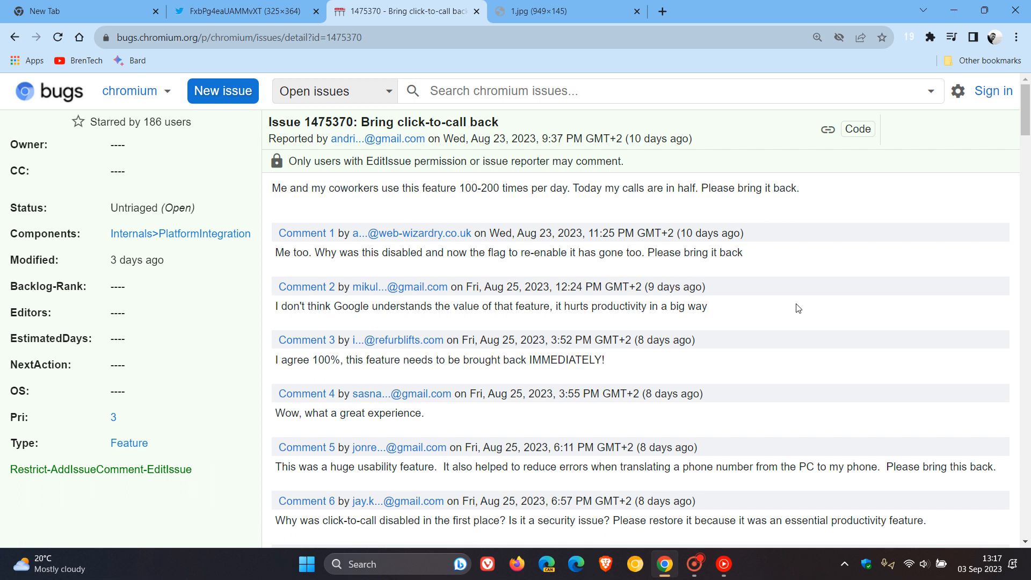
{"action": "mouse_move", "coordinate": [275, 320]}
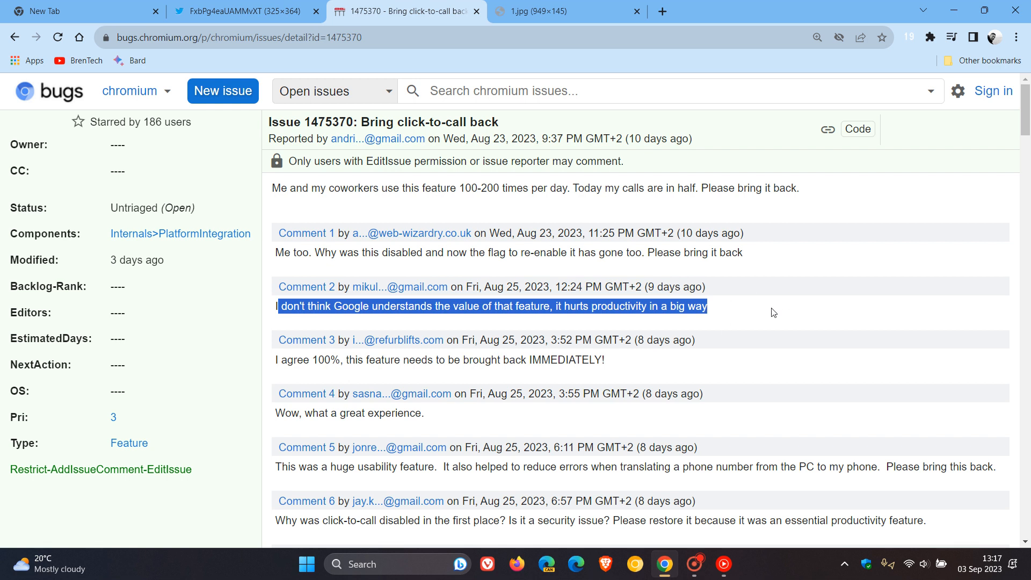
{"action": "mouse_move", "coordinate": [763, 315]}
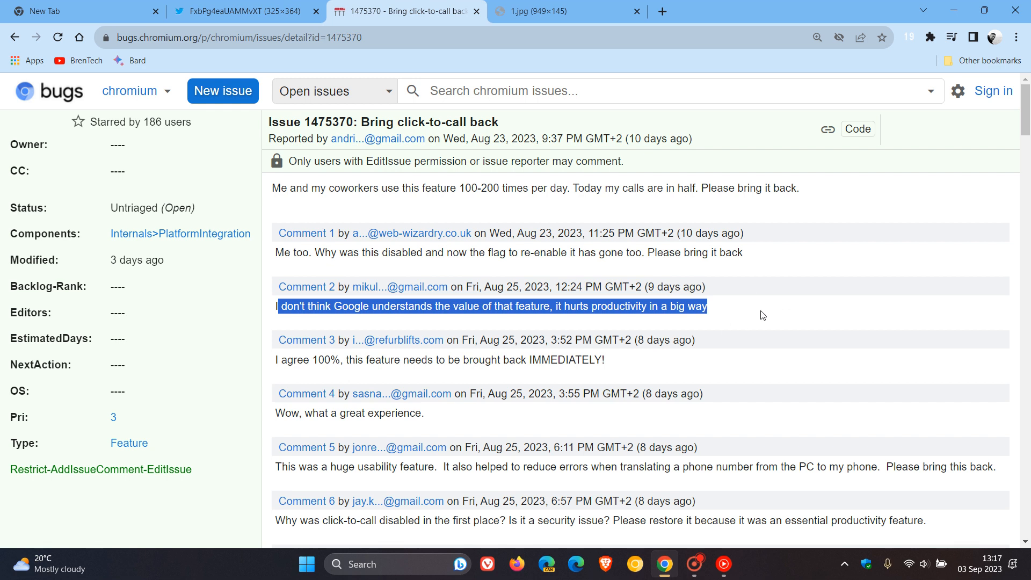
{"action": "mouse_move", "coordinate": [536, 125]}
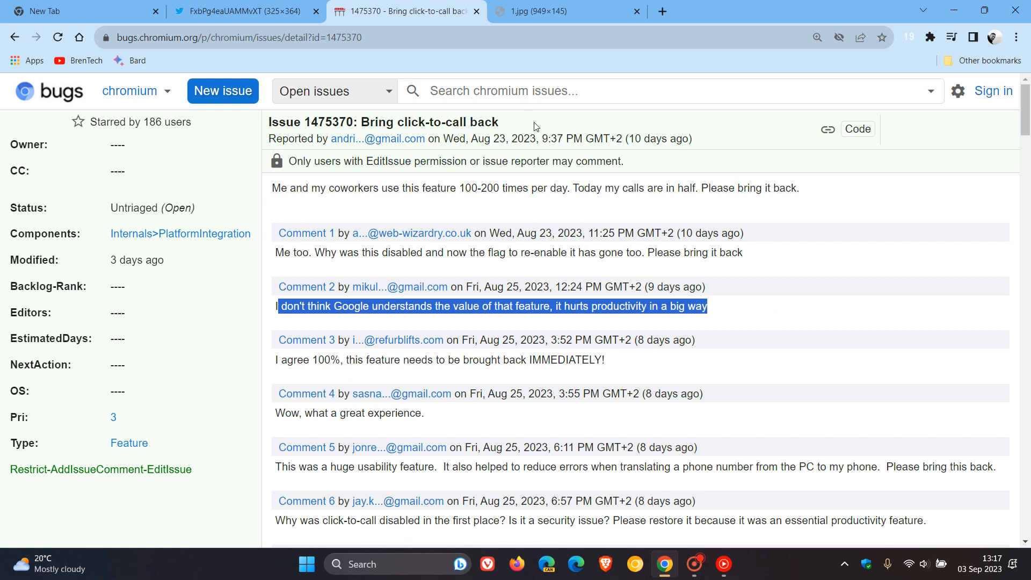
{"action": "mouse_move", "coordinate": [573, 17]}
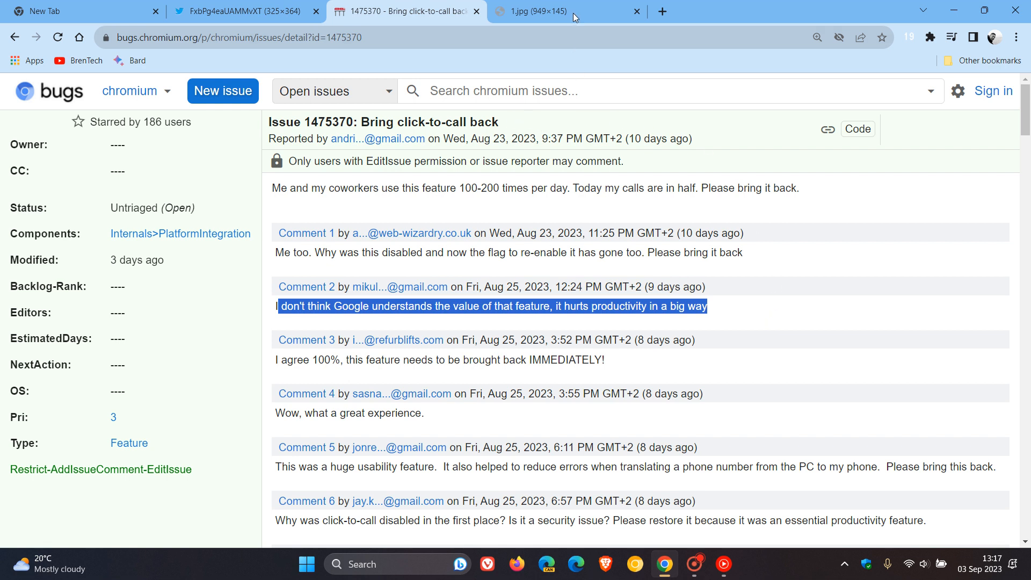
Switch to the 1.jpg tab showing the project member's Comment 54 reply.
{"action": "left_click", "coordinate": [550, 11]}
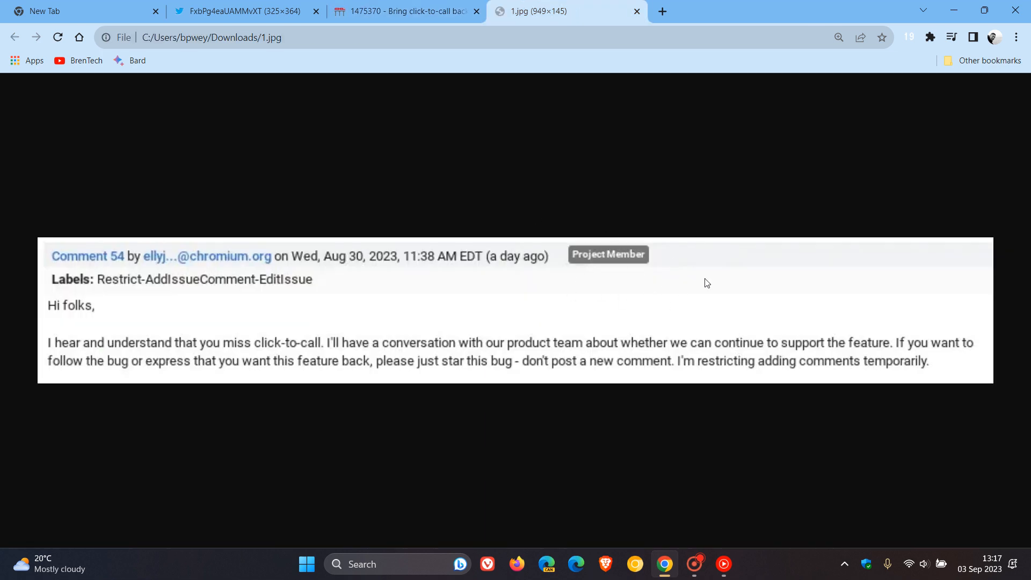
{"action": "mouse_move", "coordinate": [438, 293]}
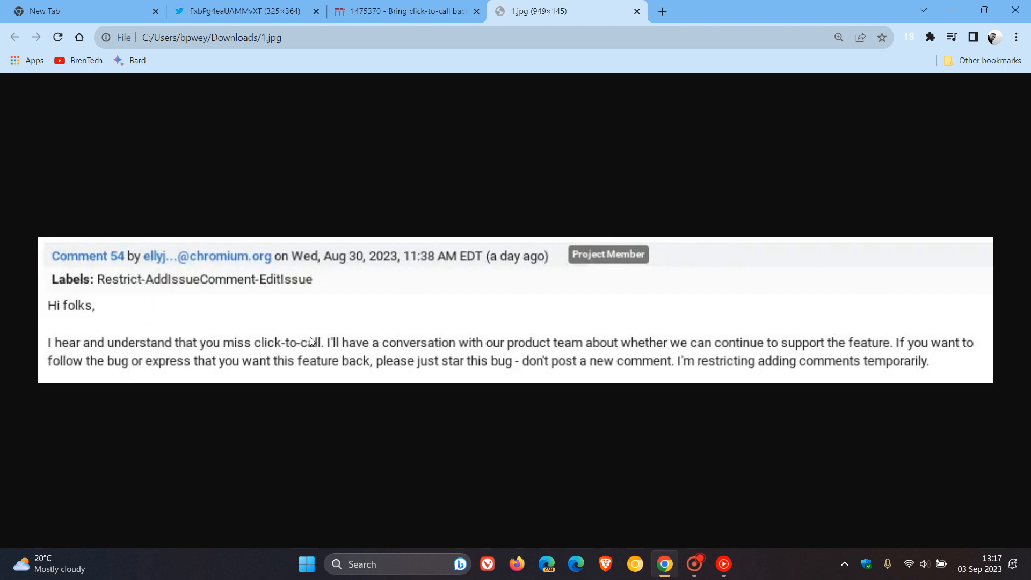
{"action": "mouse_move", "coordinate": [590, 351]}
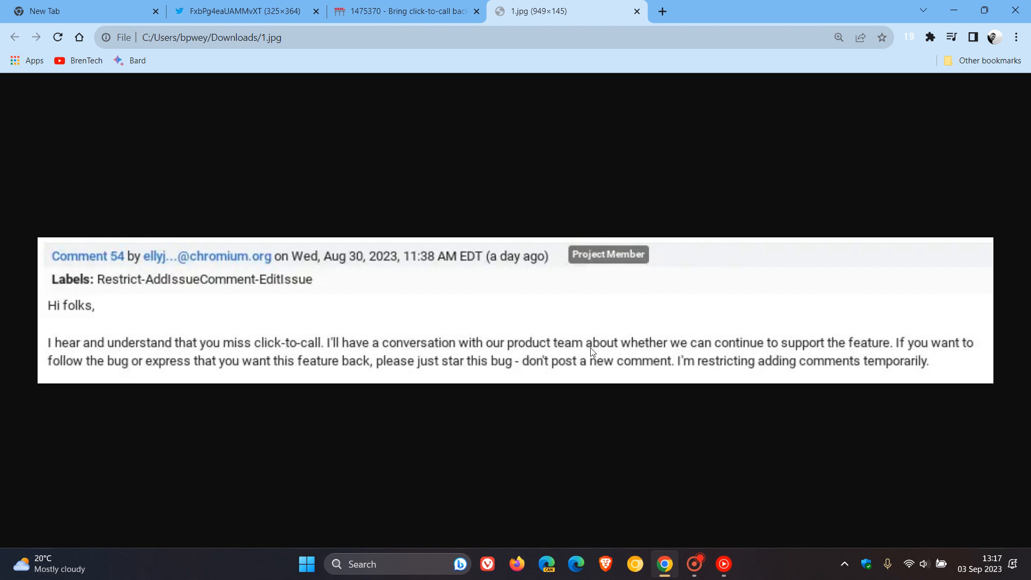
{"action": "mouse_move", "coordinate": [873, 355]}
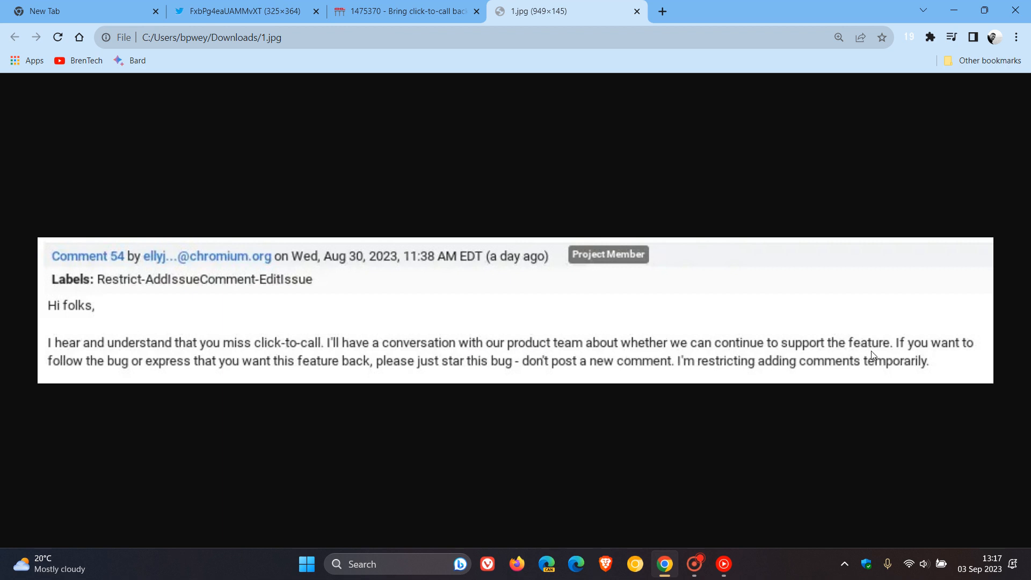
{"action": "mouse_move", "coordinate": [741, 304]}
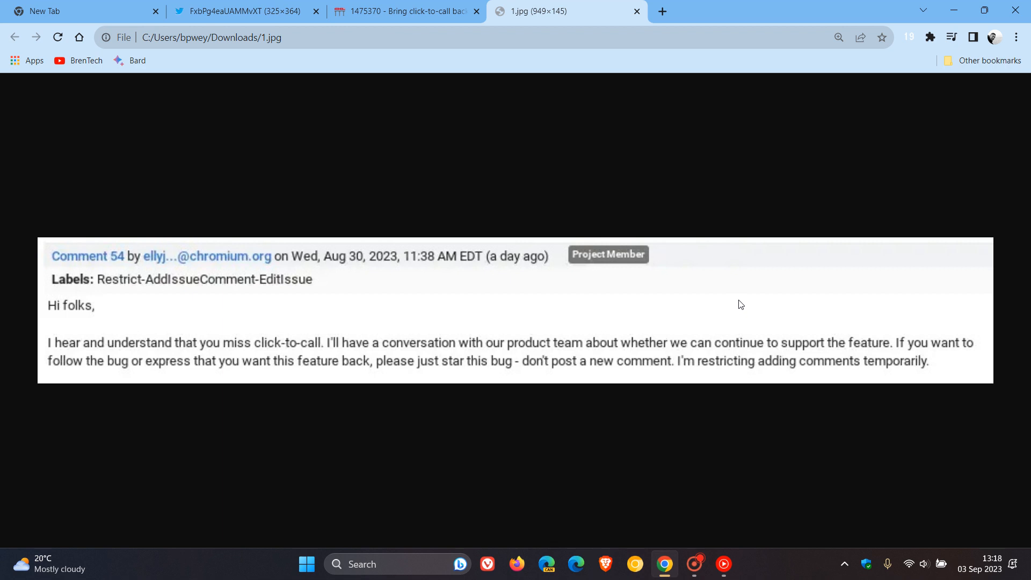
{"action": "mouse_move", "coordinate": [734, 271]}
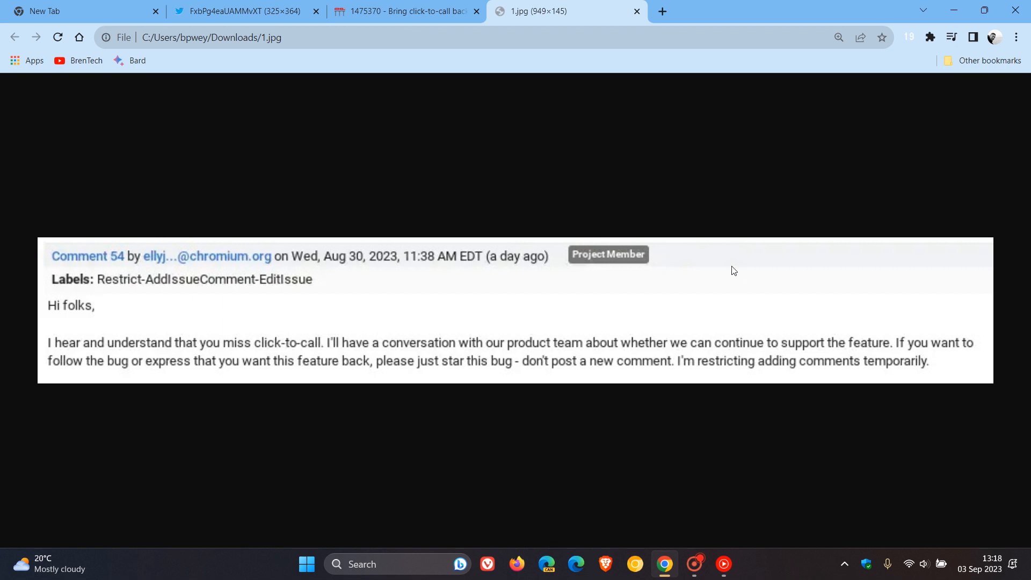
{"action": "mouse_move", "coordinate": [561, 322]}
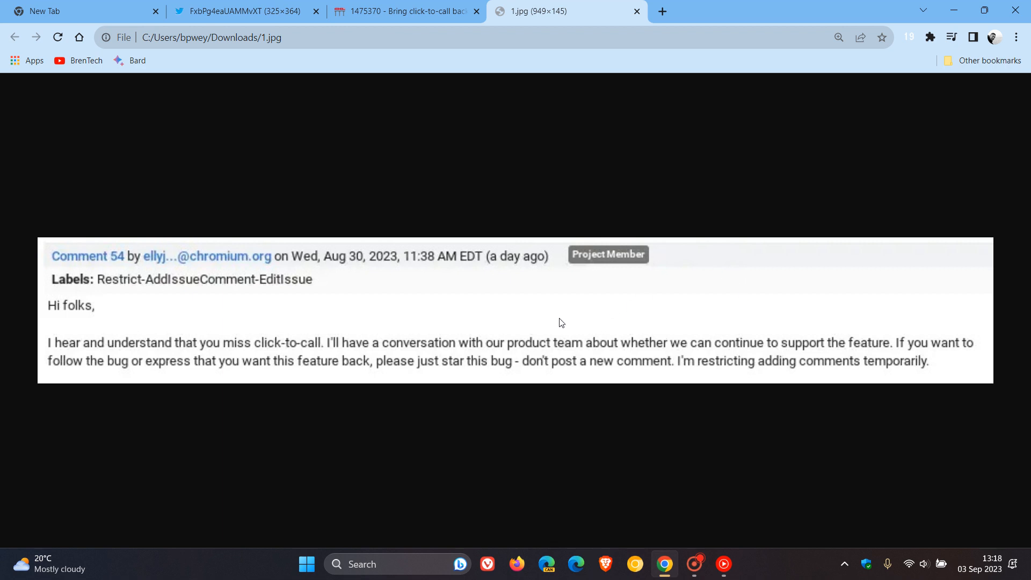
{"action": "mouse_move", "coordinate": [440, 338]}
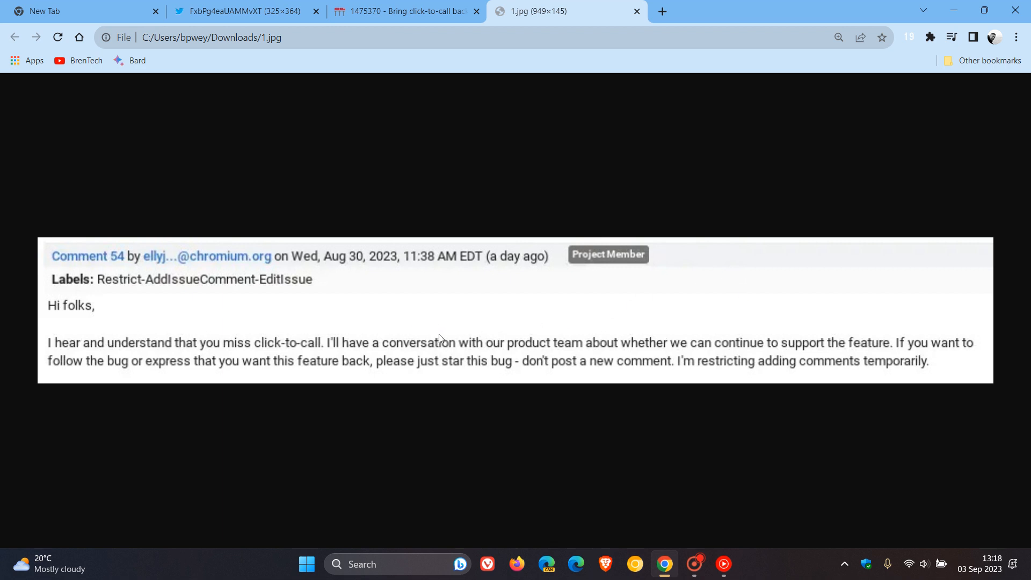
{"action": "mouse_move", "coordinate": [656, 353]}
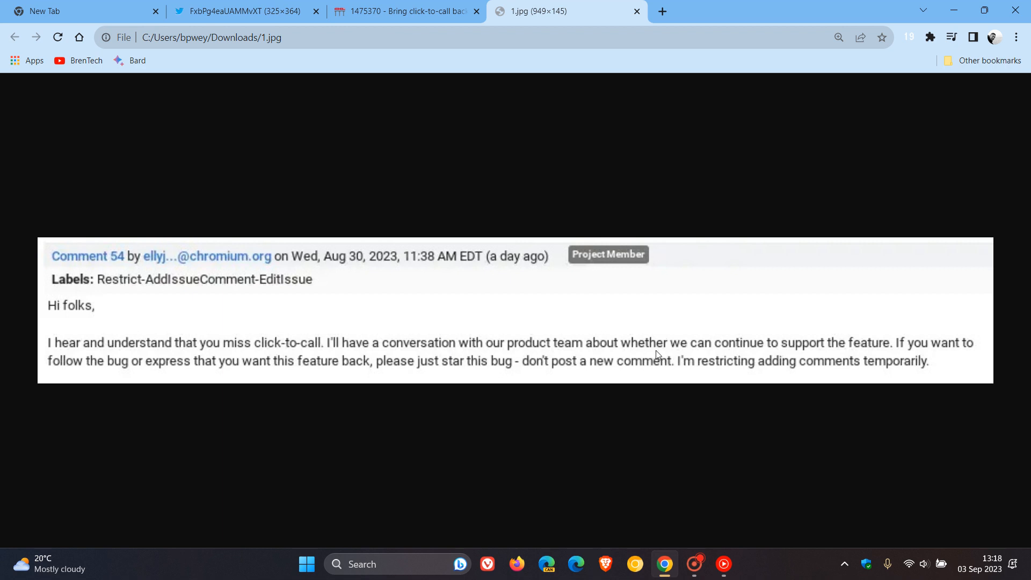
{"action": "mouse_move", "coordinate": [773, 357]}
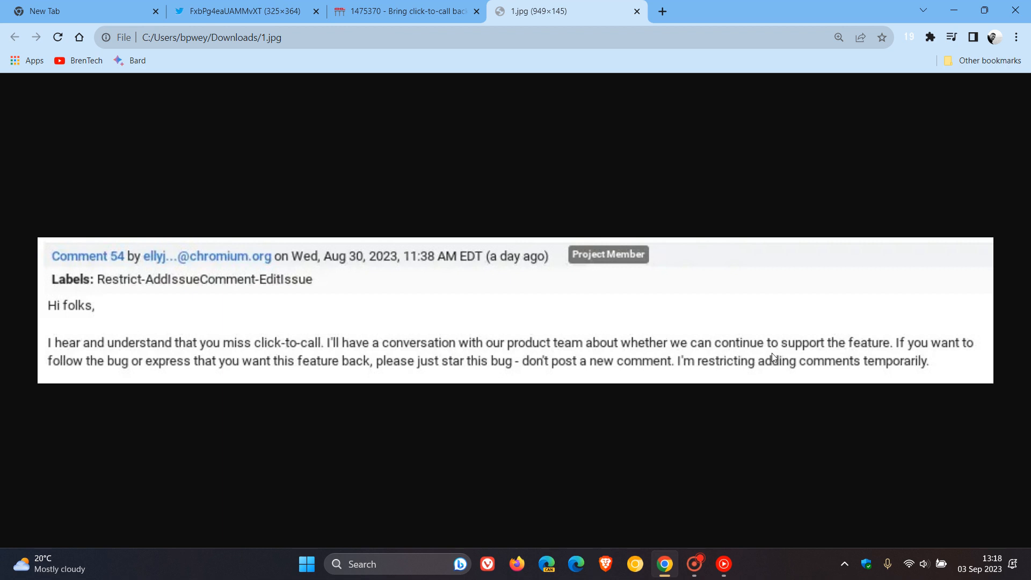
{"action": "mouse_move", "coordinate": [626, 317]}
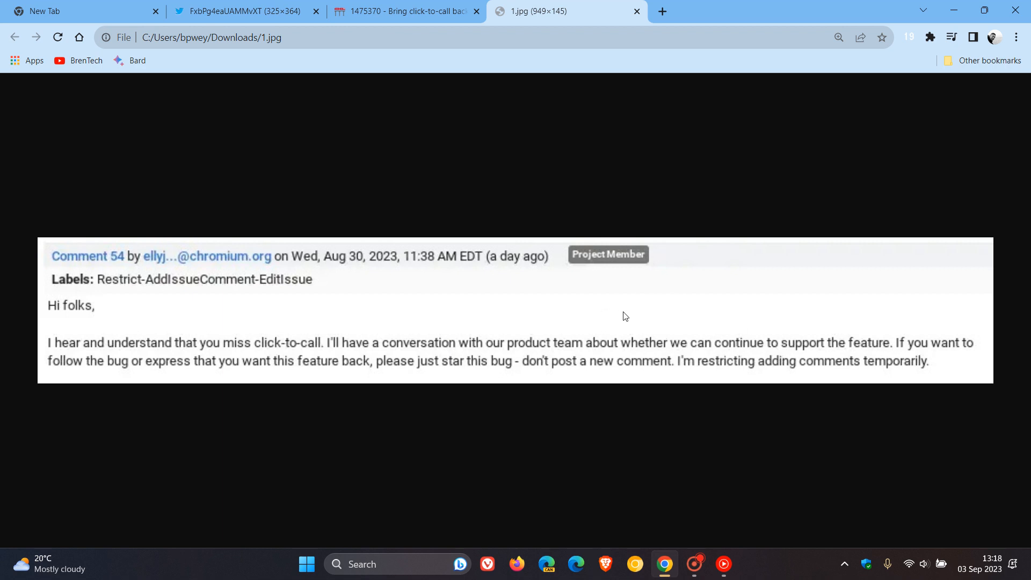
{"action": "mouse_move", "coordinate": [245, 20]}
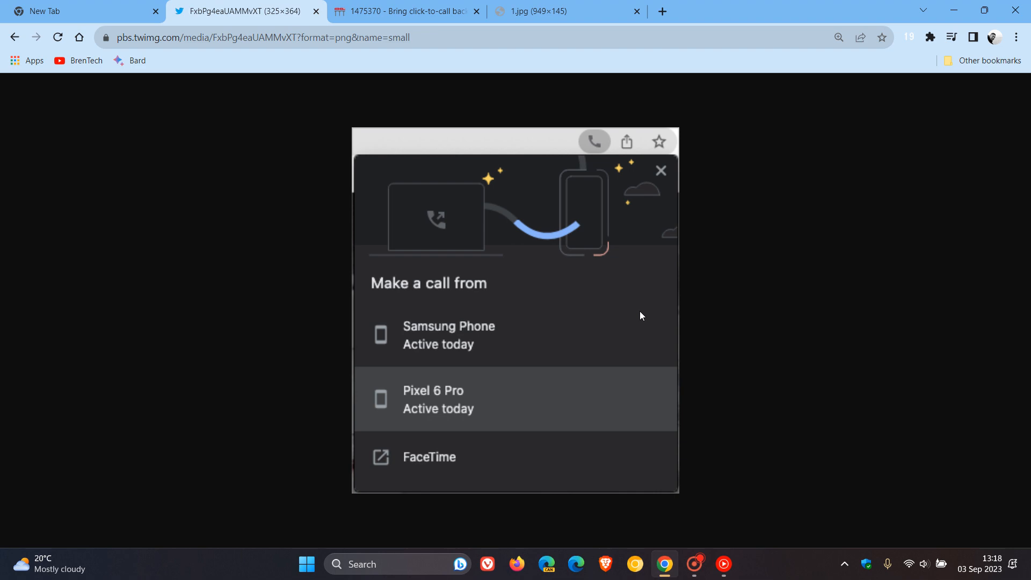
{"action": "mouse_move", "coordinate": [97, 22]}
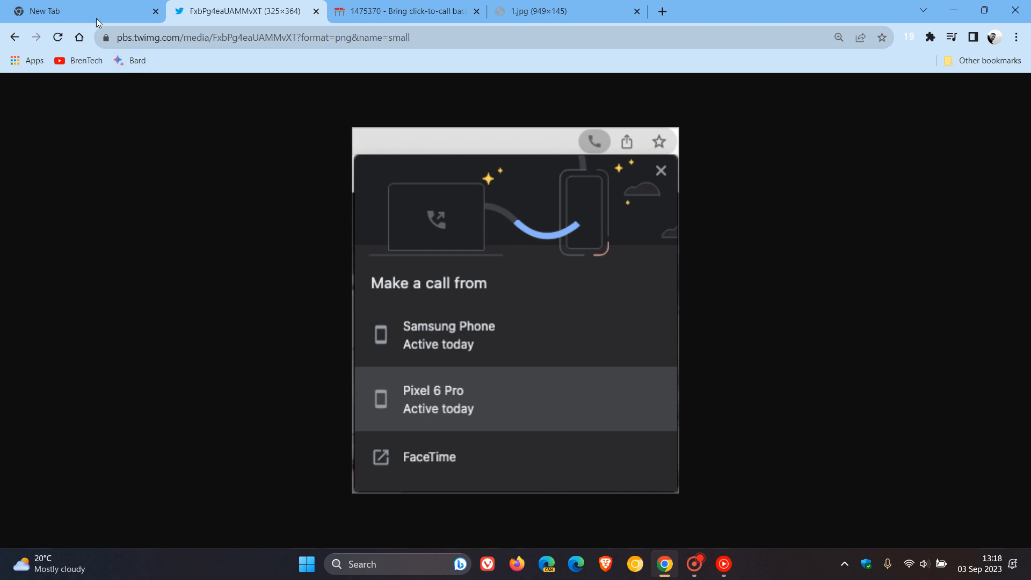
Switch back to the first tab, the New Tab page with the lake photo.
{"action": "left_click", "coordinate": [64, 12]}
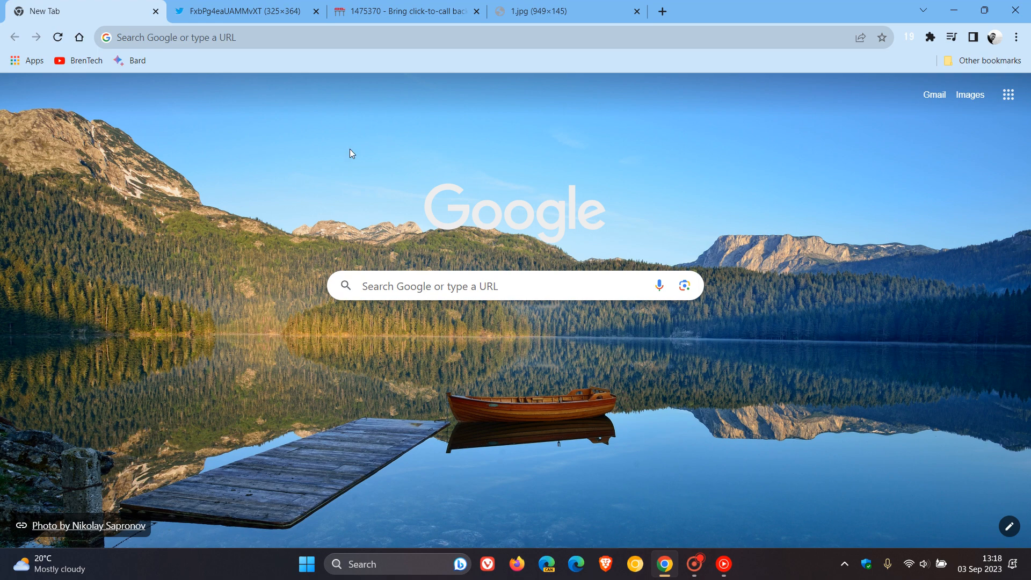
{"action": "mouse_move", "coordinate": [691, 167]}
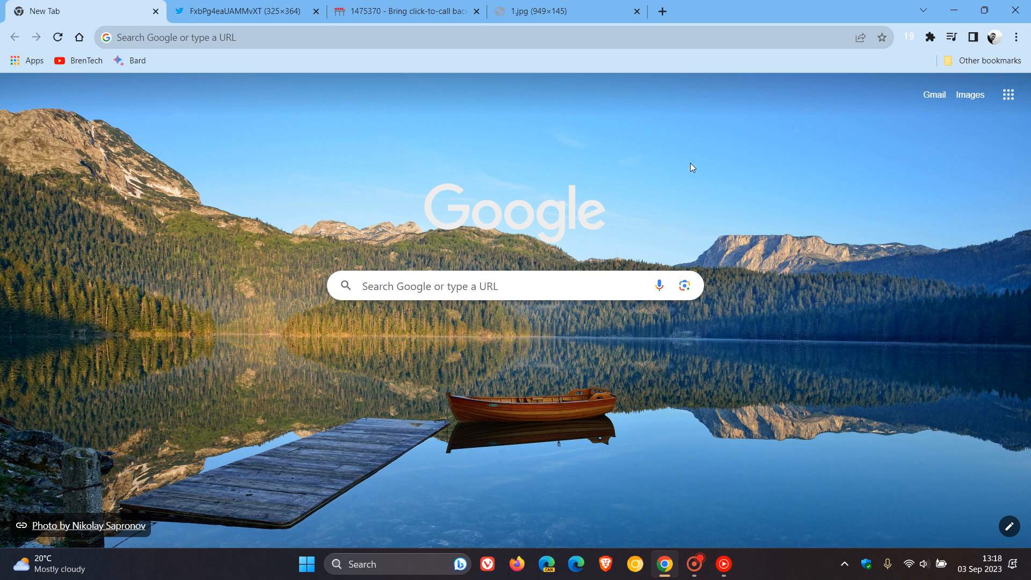